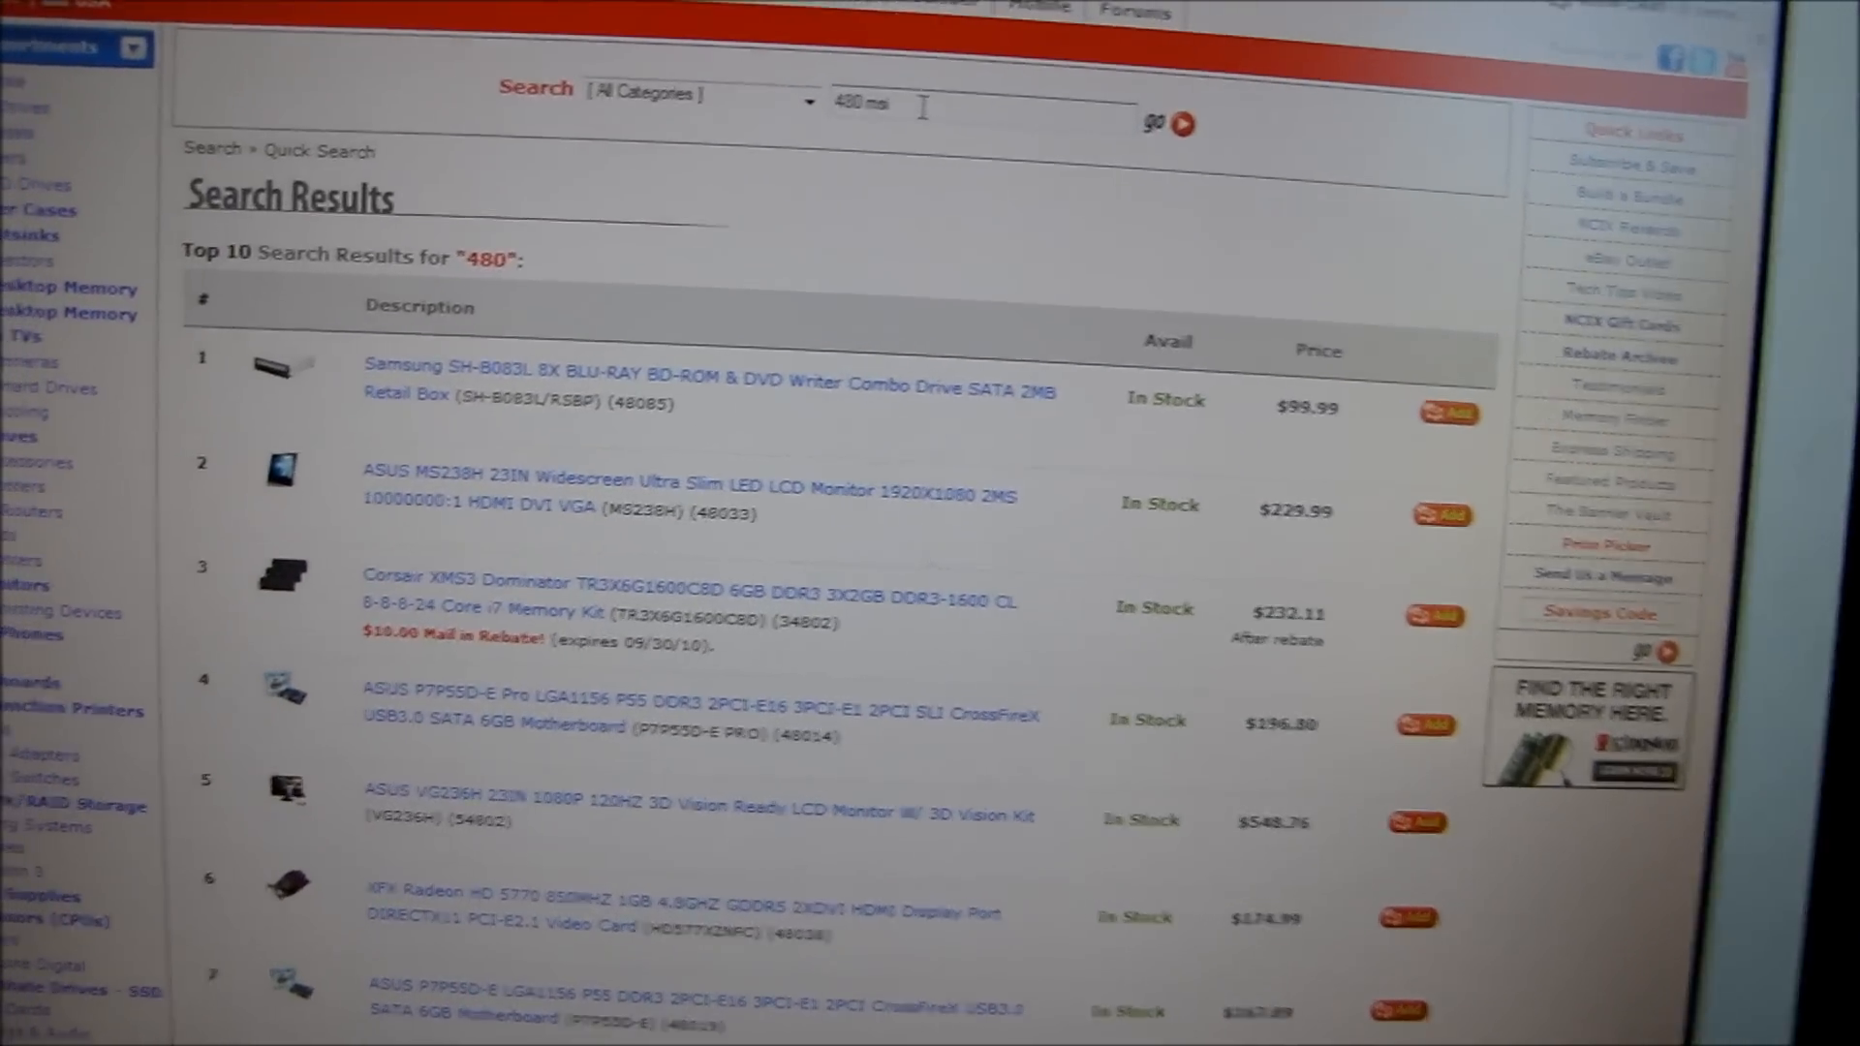
- Run the '480 msi' search to list the MSI GeForce GTX 480 at $549.99
left_click(1200, 122)
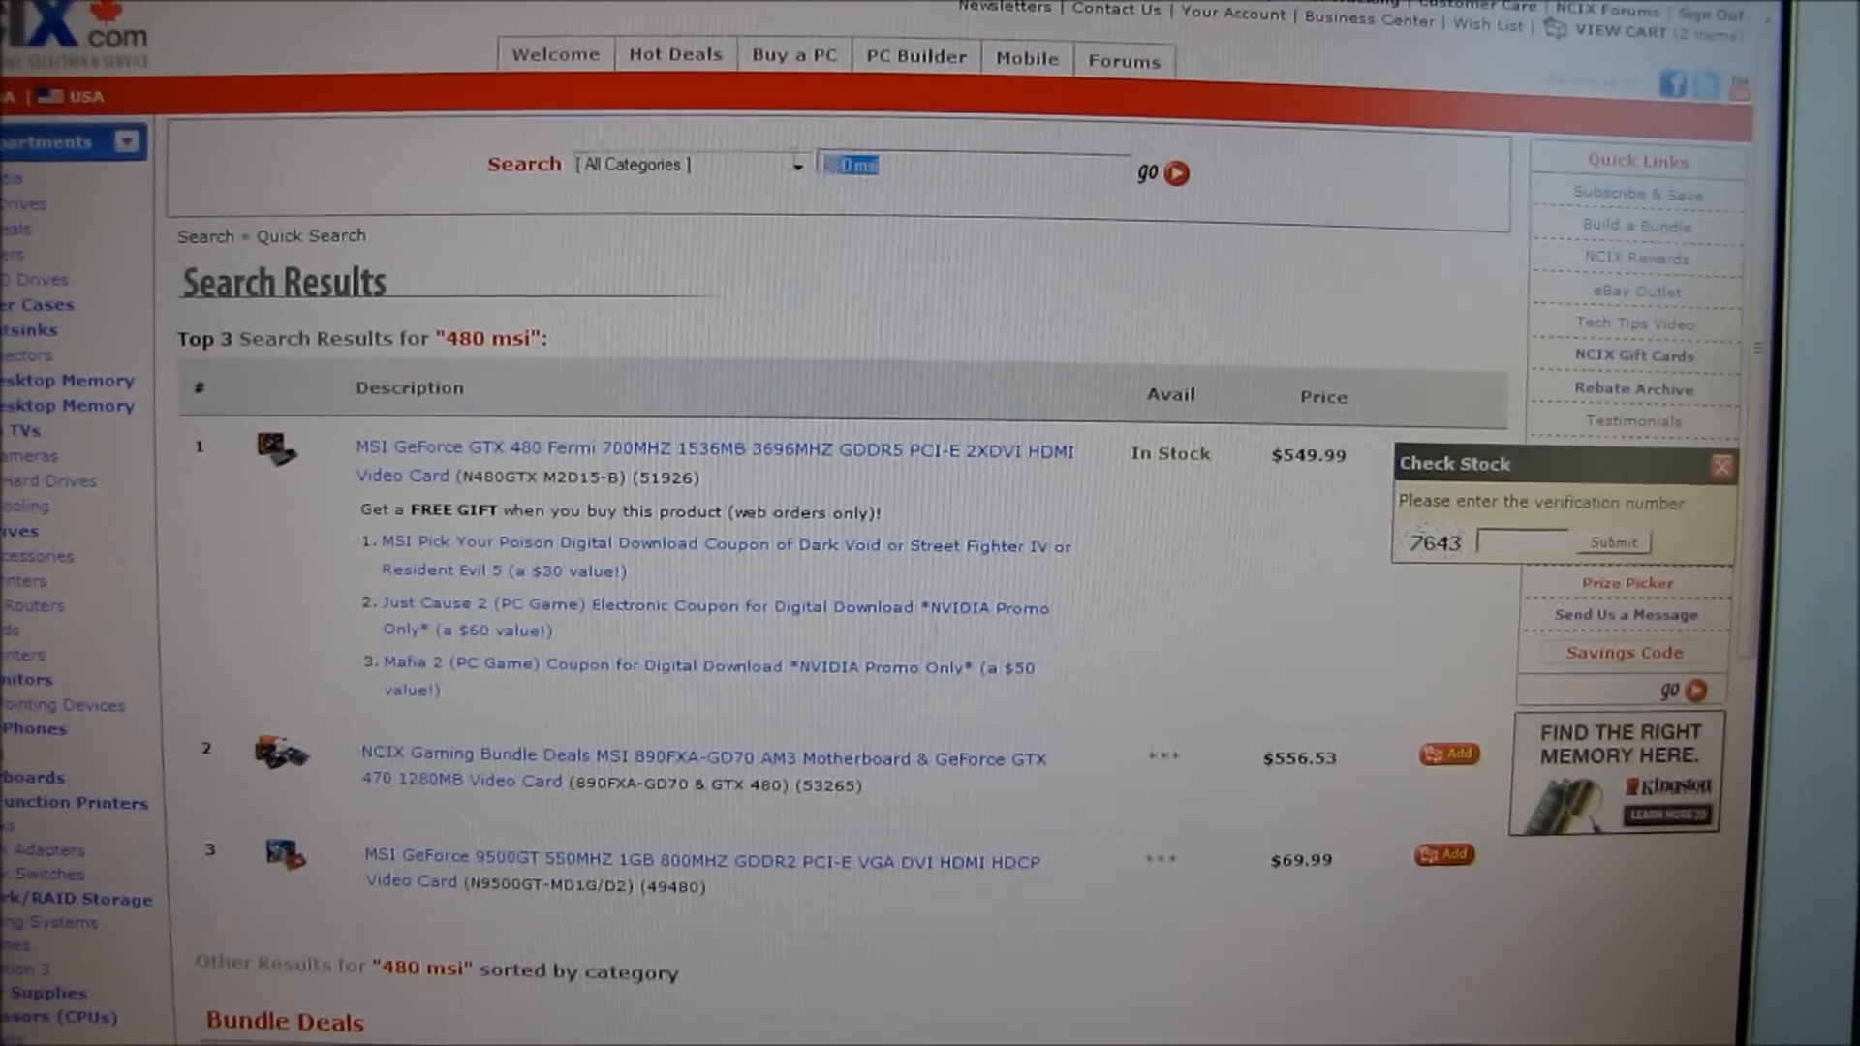
- Search '460 hawk' and scroll to the MSI GTX 460 Hawk OC priced $269.99
type("460 ha")
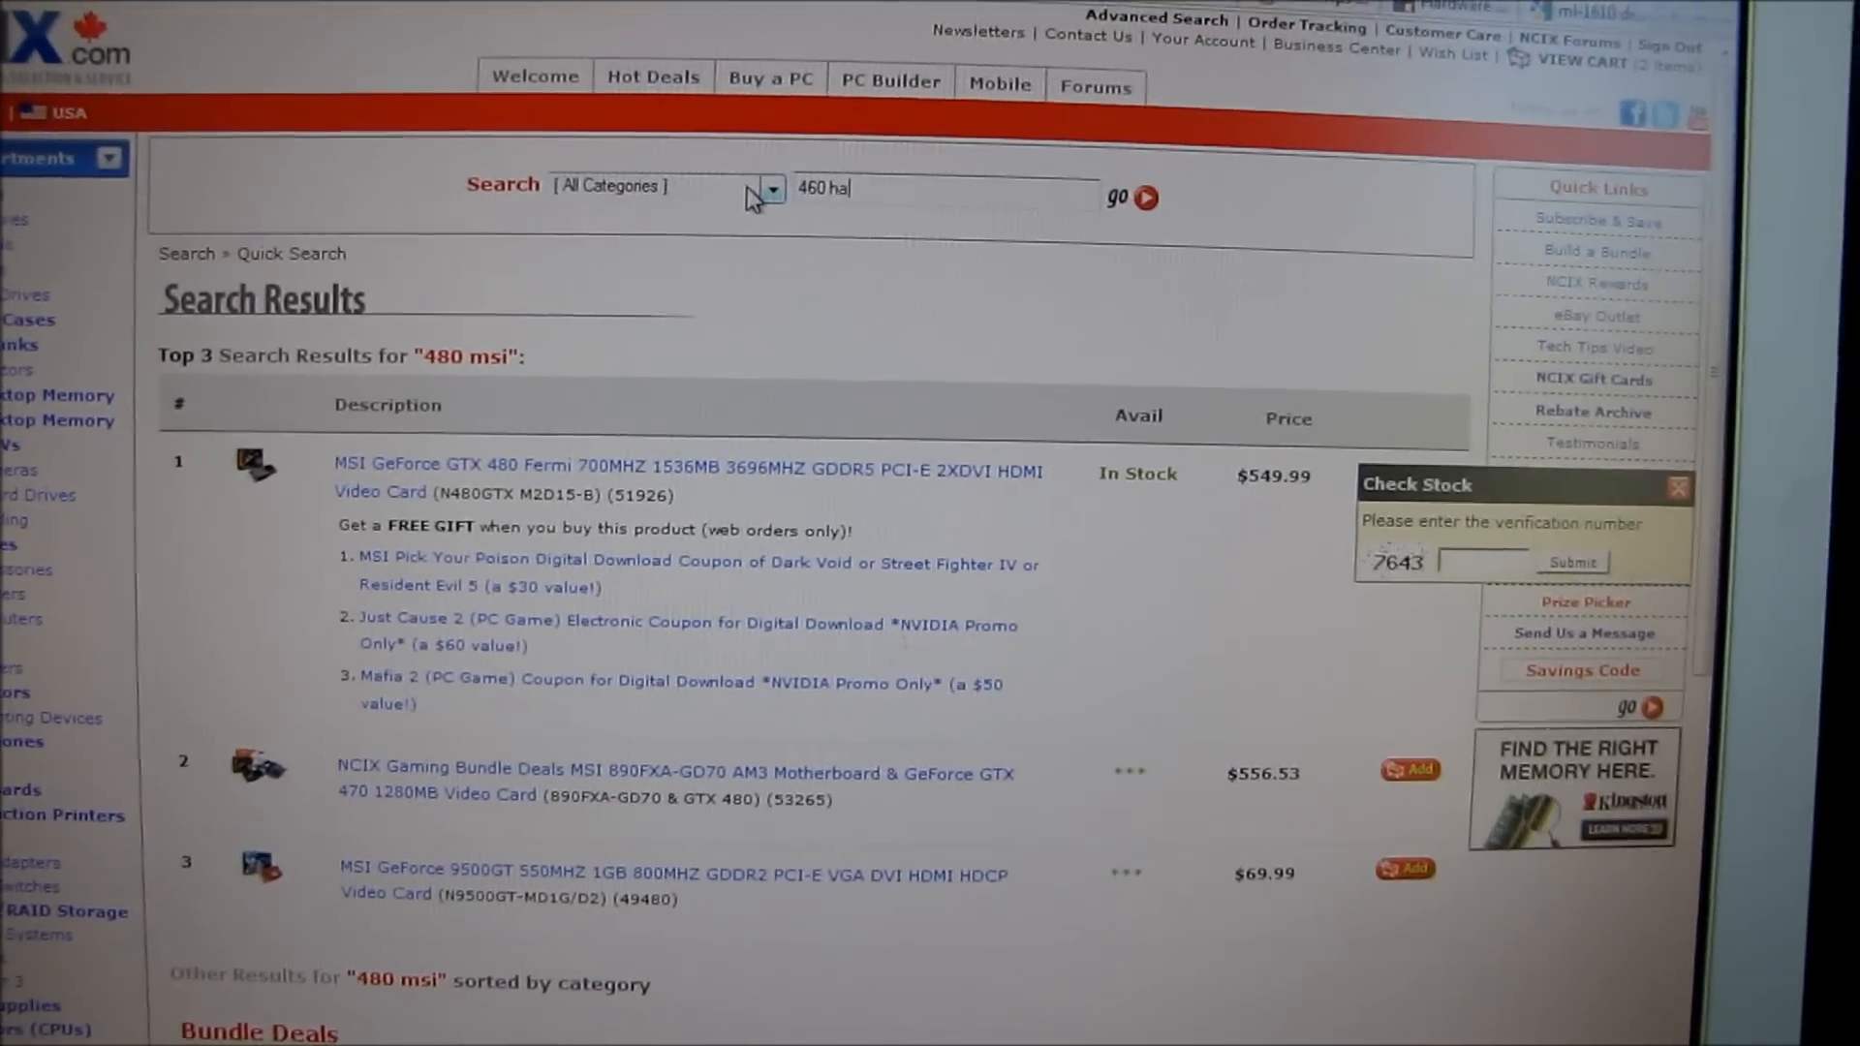
left_click(1114, 196)
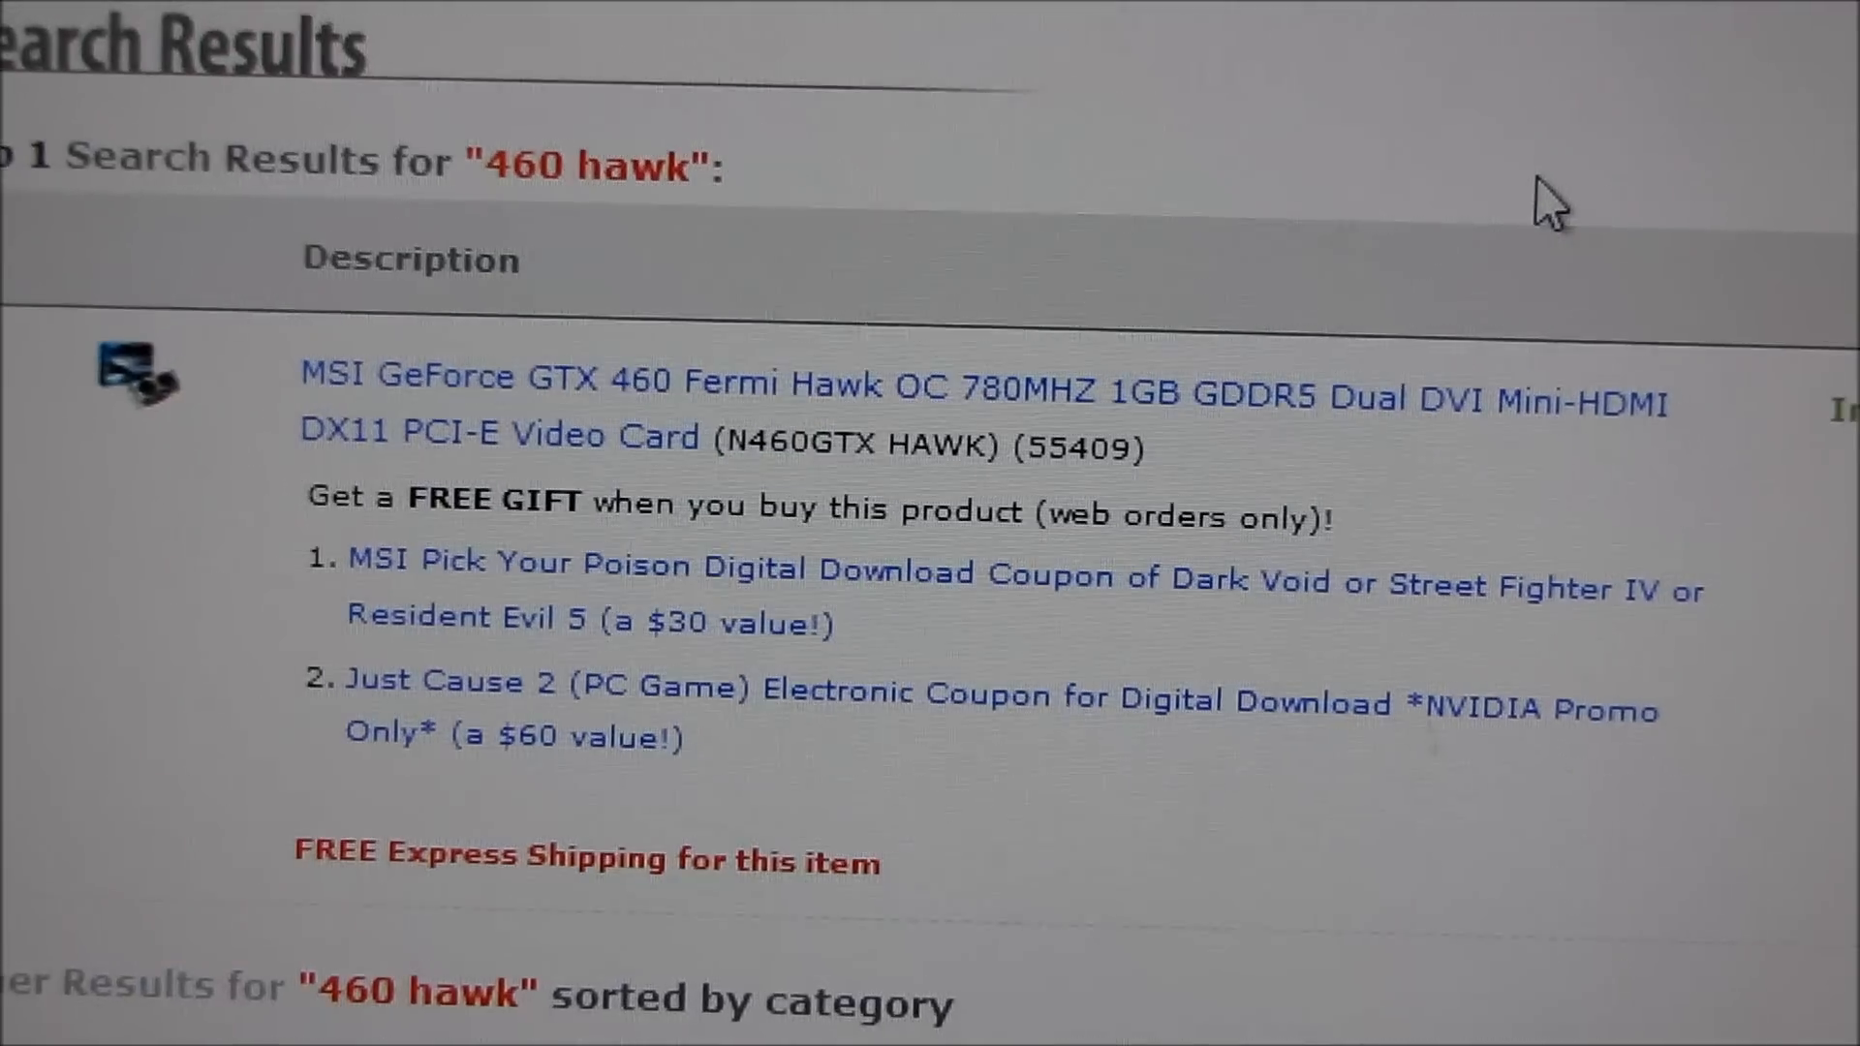
scroll("up", 3)
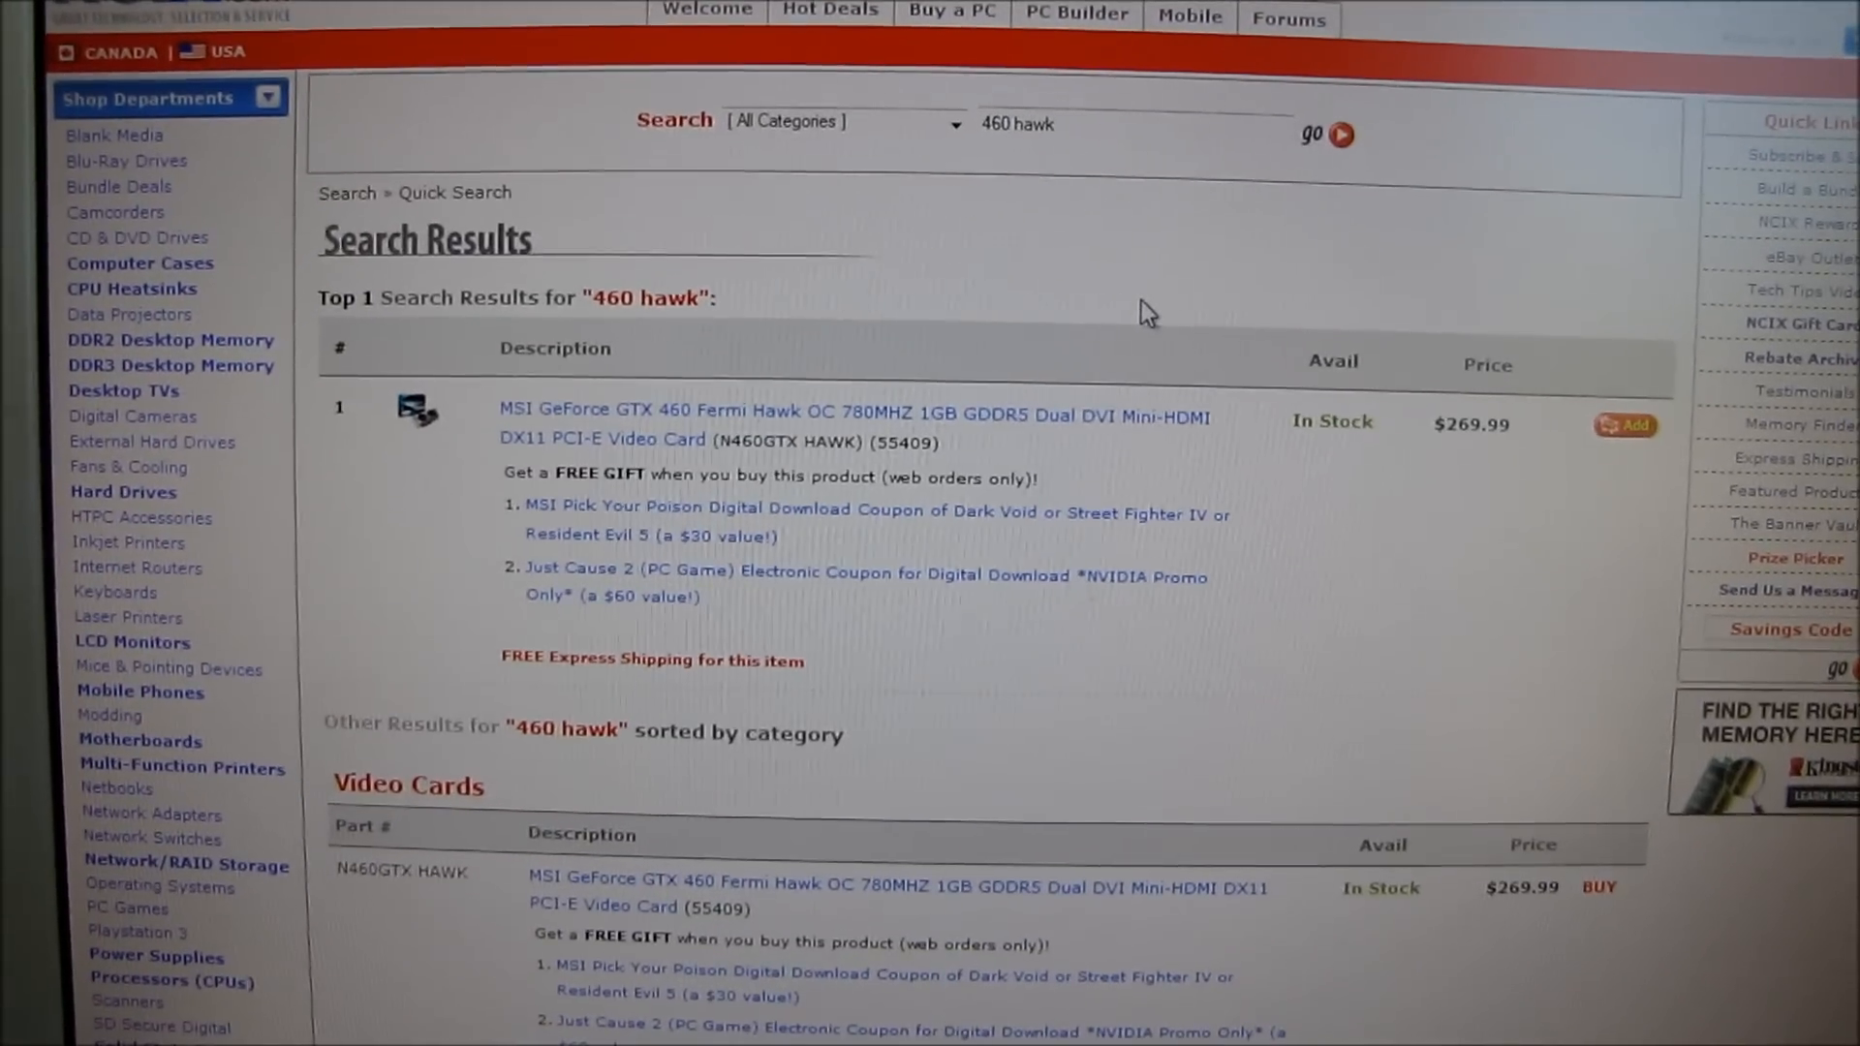
scroll("down", 3)
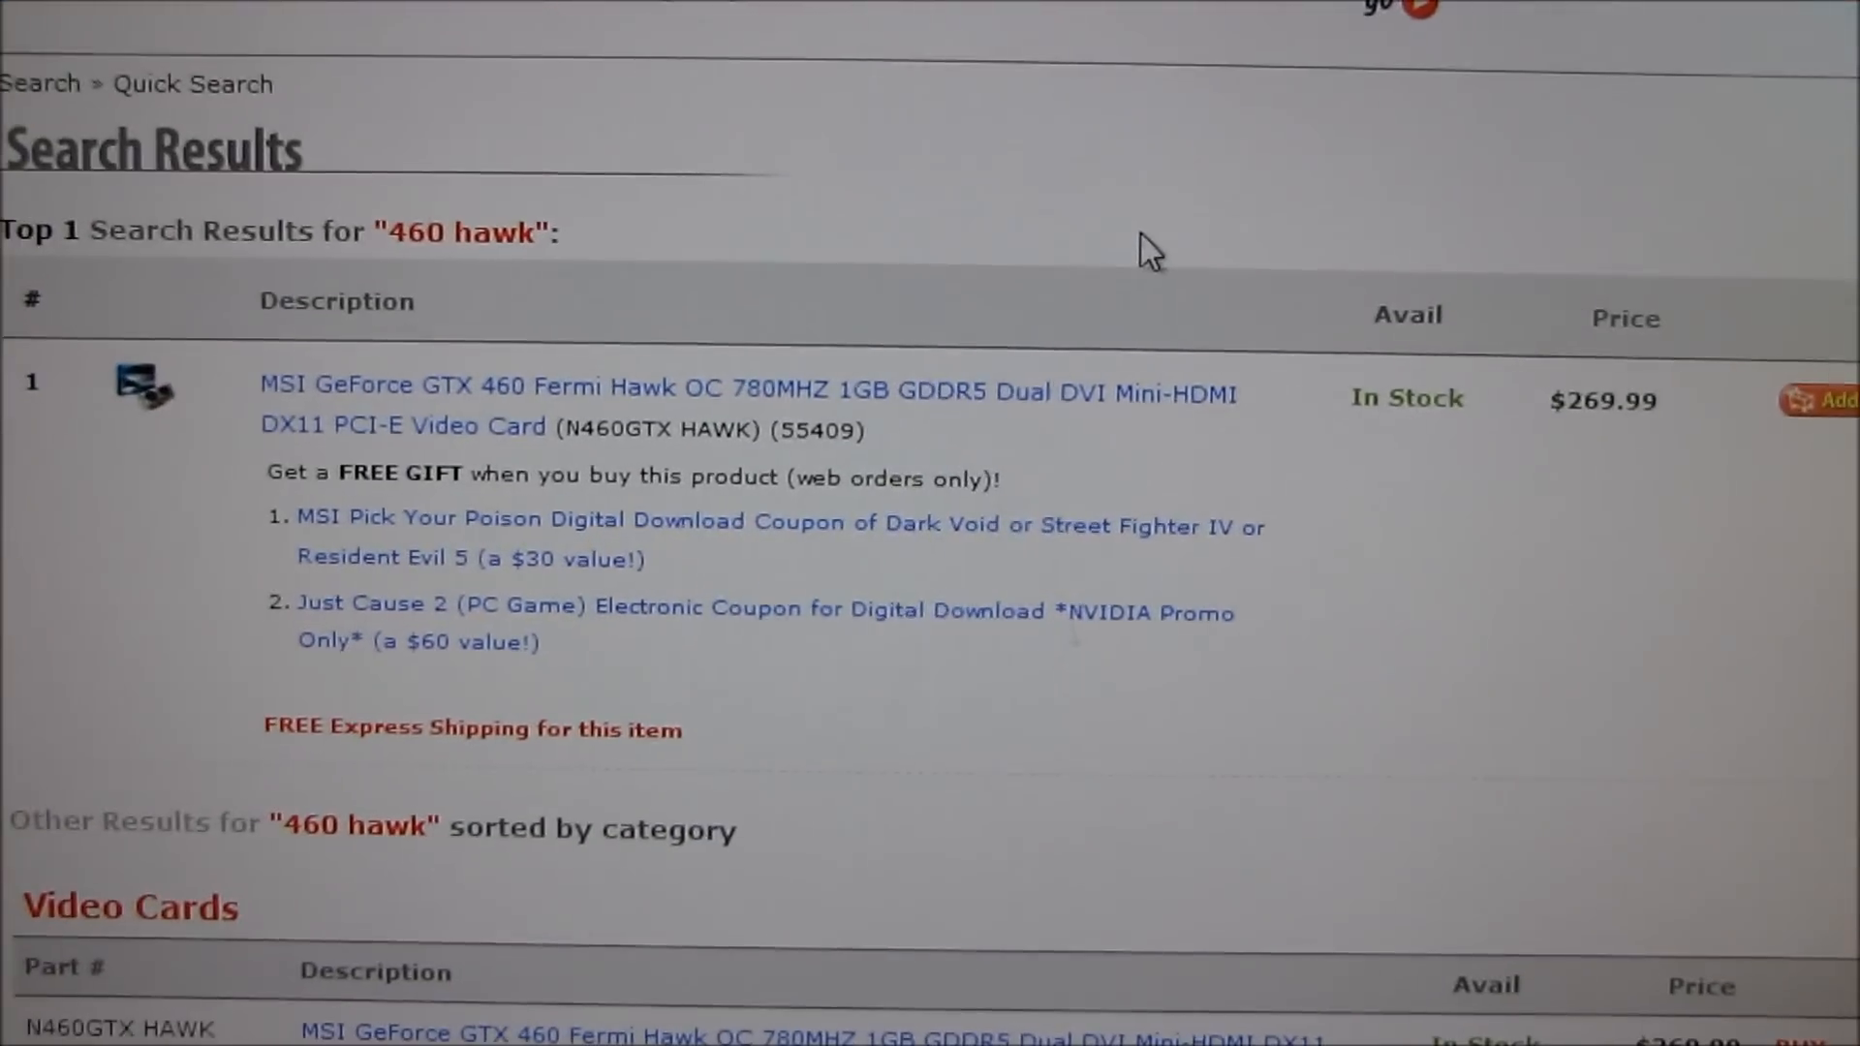
scroll("down", 3)
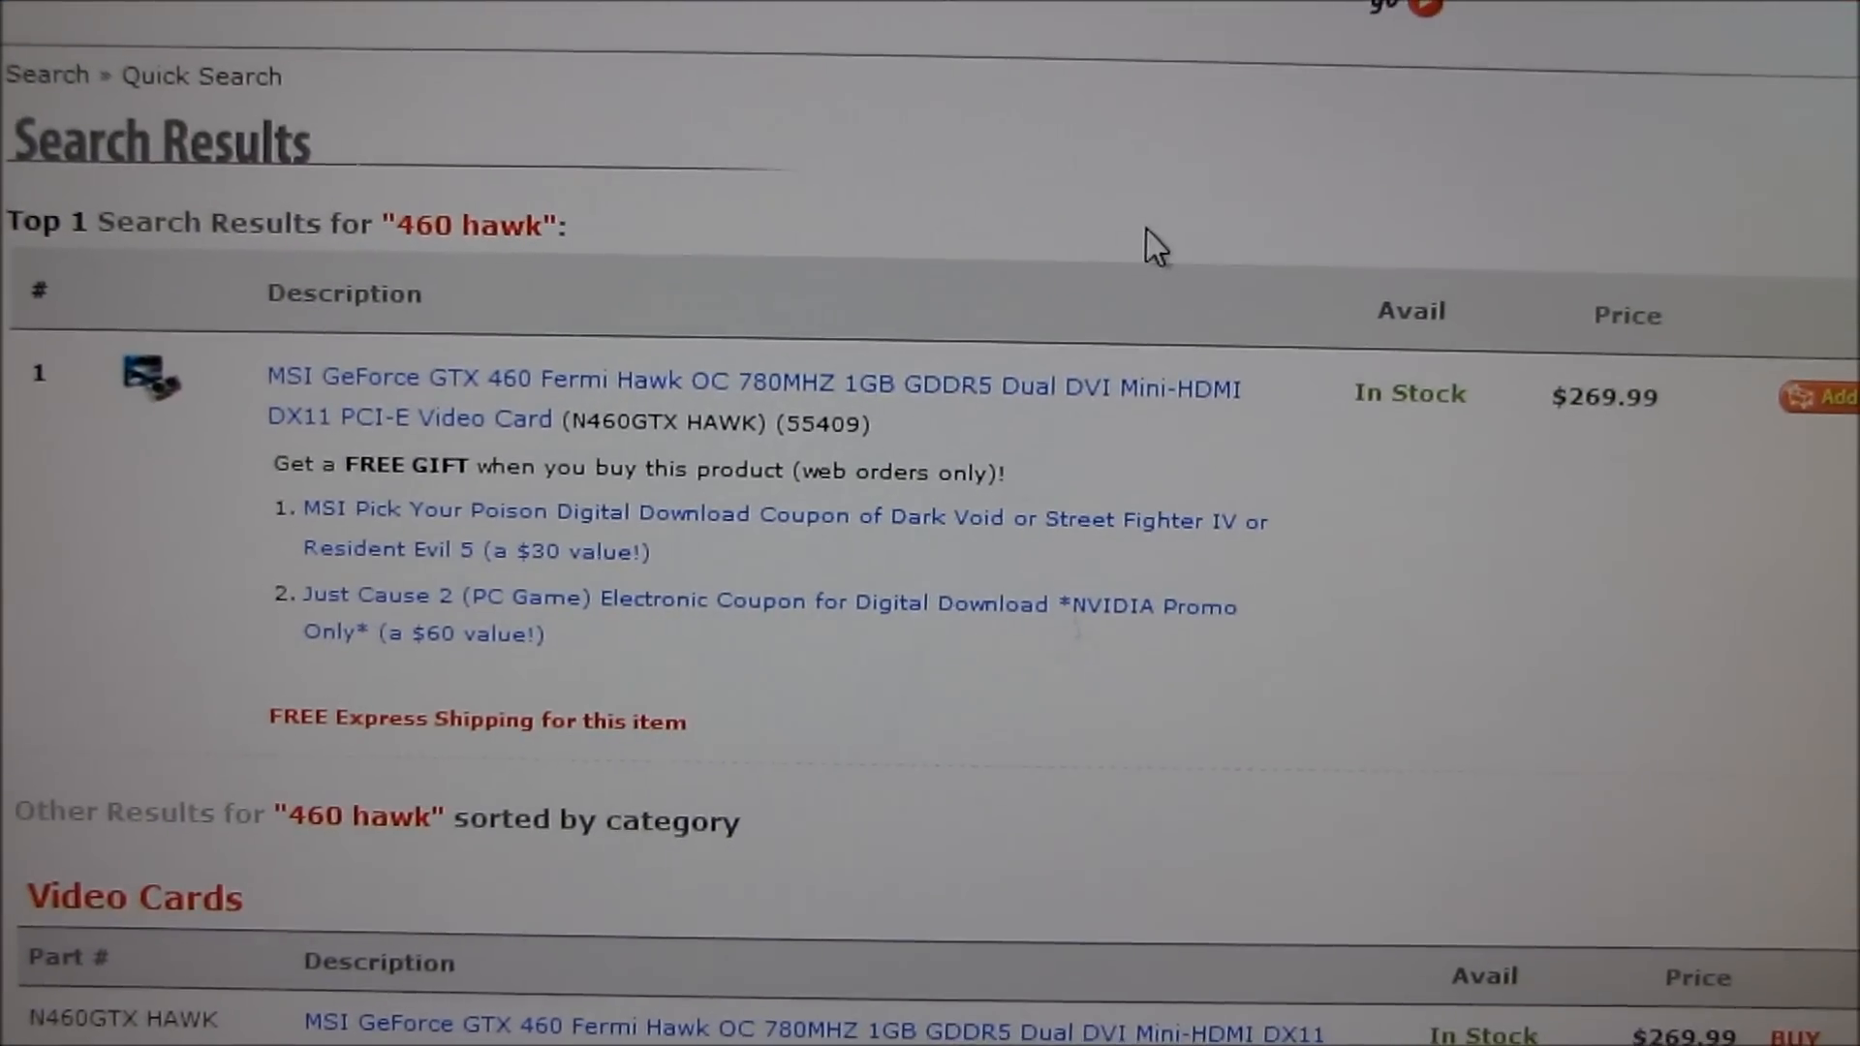